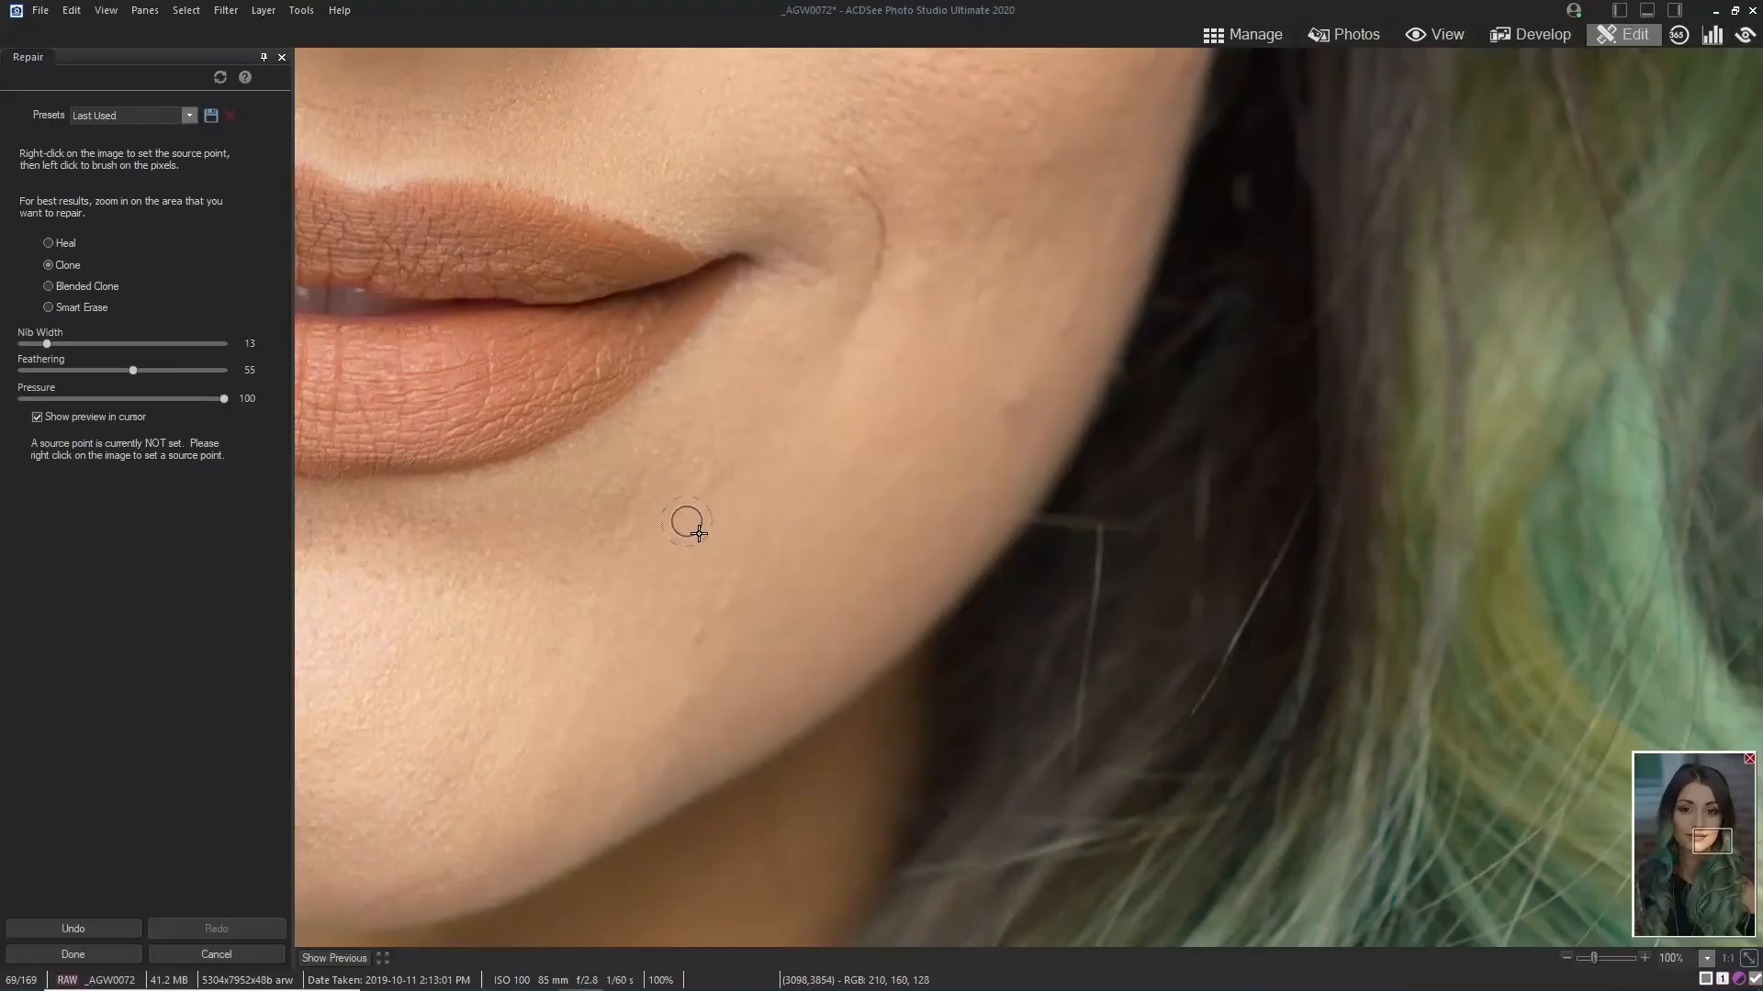
pyautogui.moveTo(694, 584)
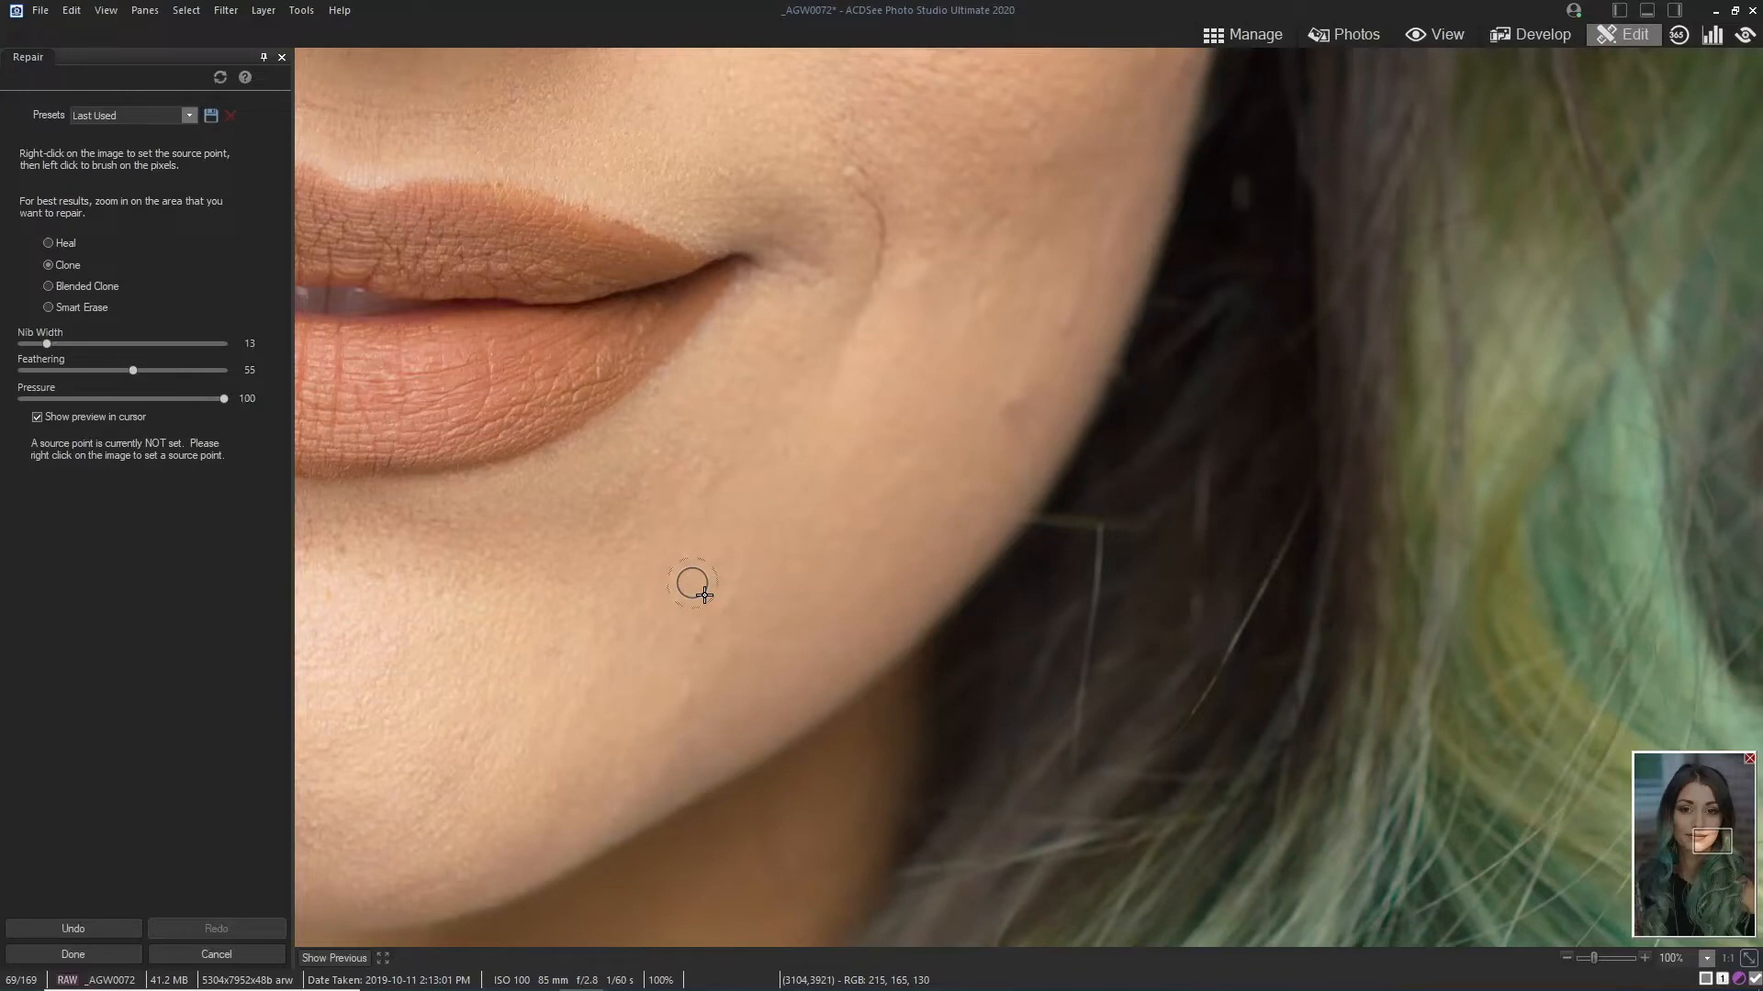
pyautogui.moveTo(803, 467)
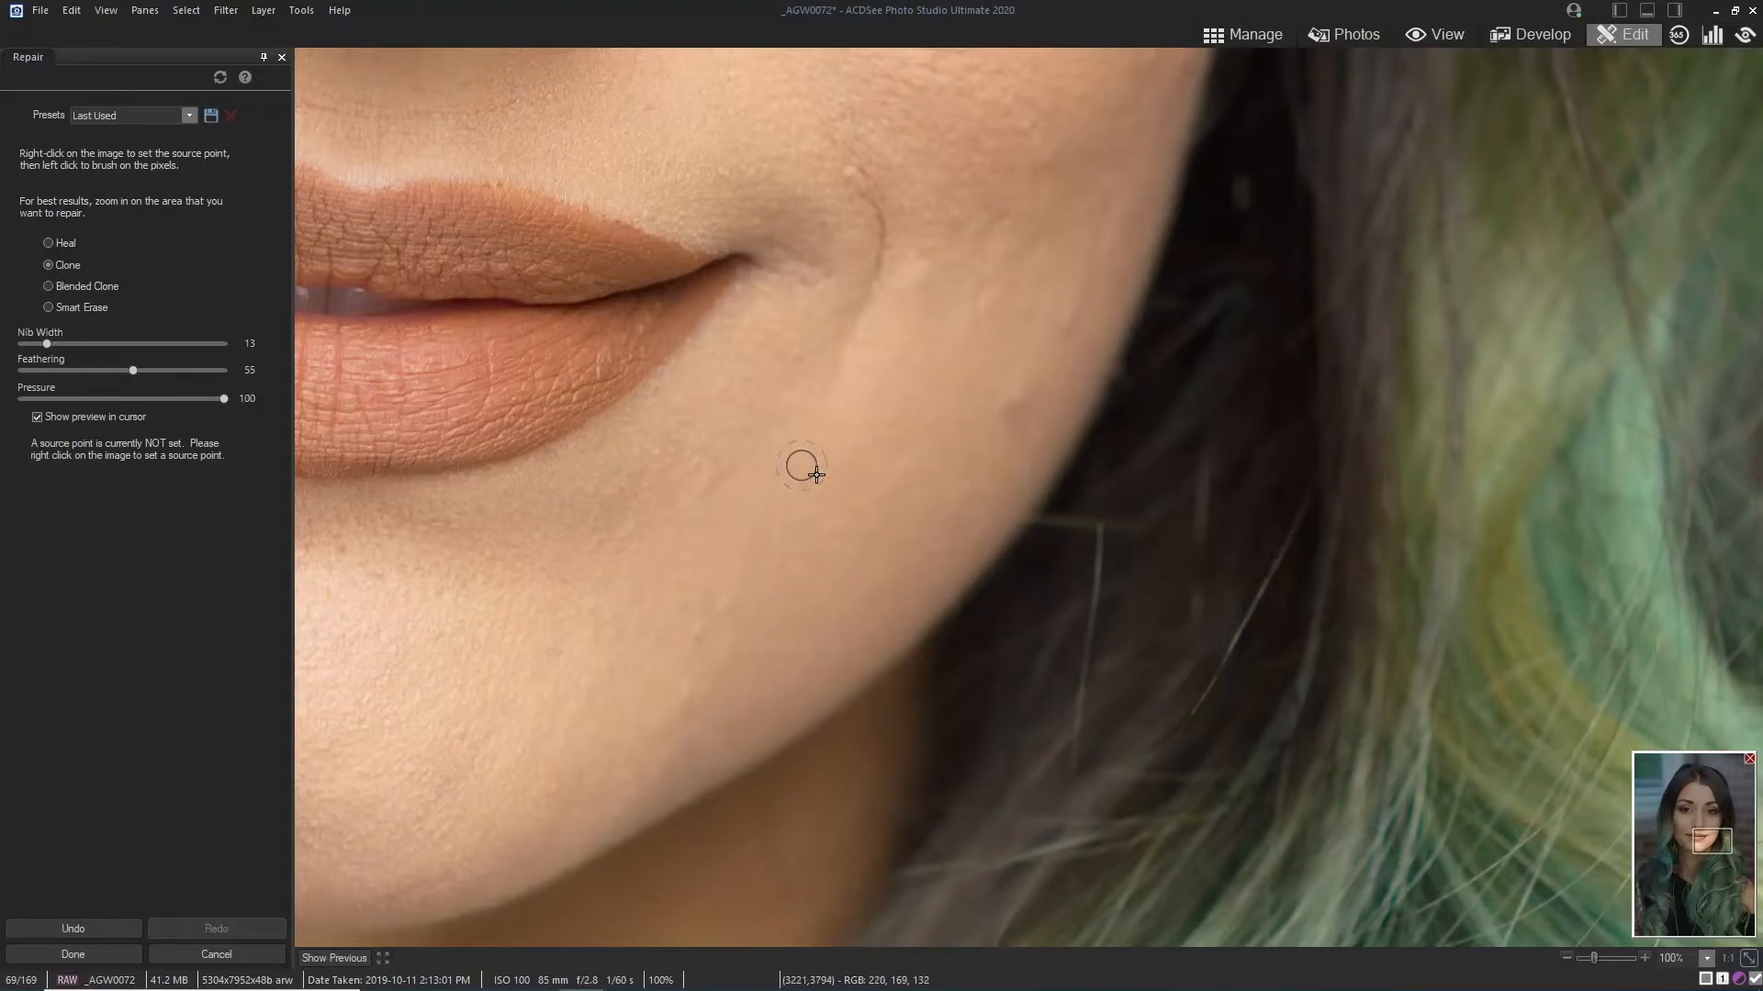
pyautogui.moveTo(810, 156)
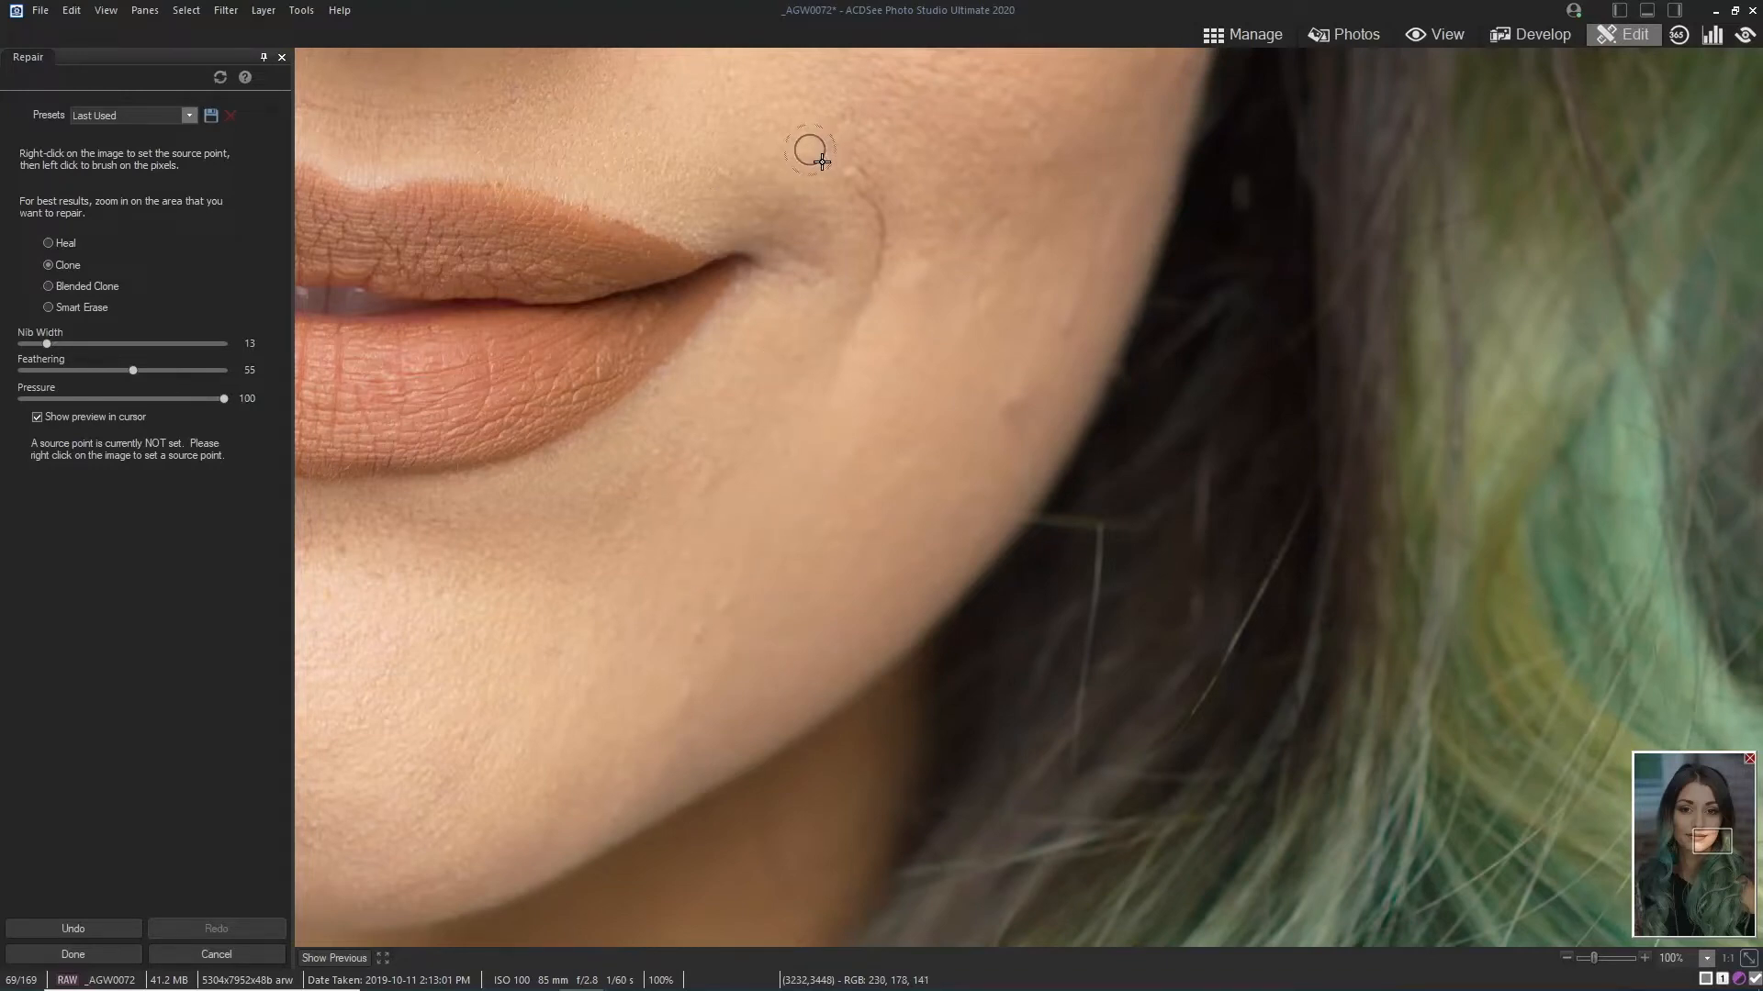
# Step: Set the clone source point on clean cheek skin beside the lips
pyautogui.rightClick(808, 149)
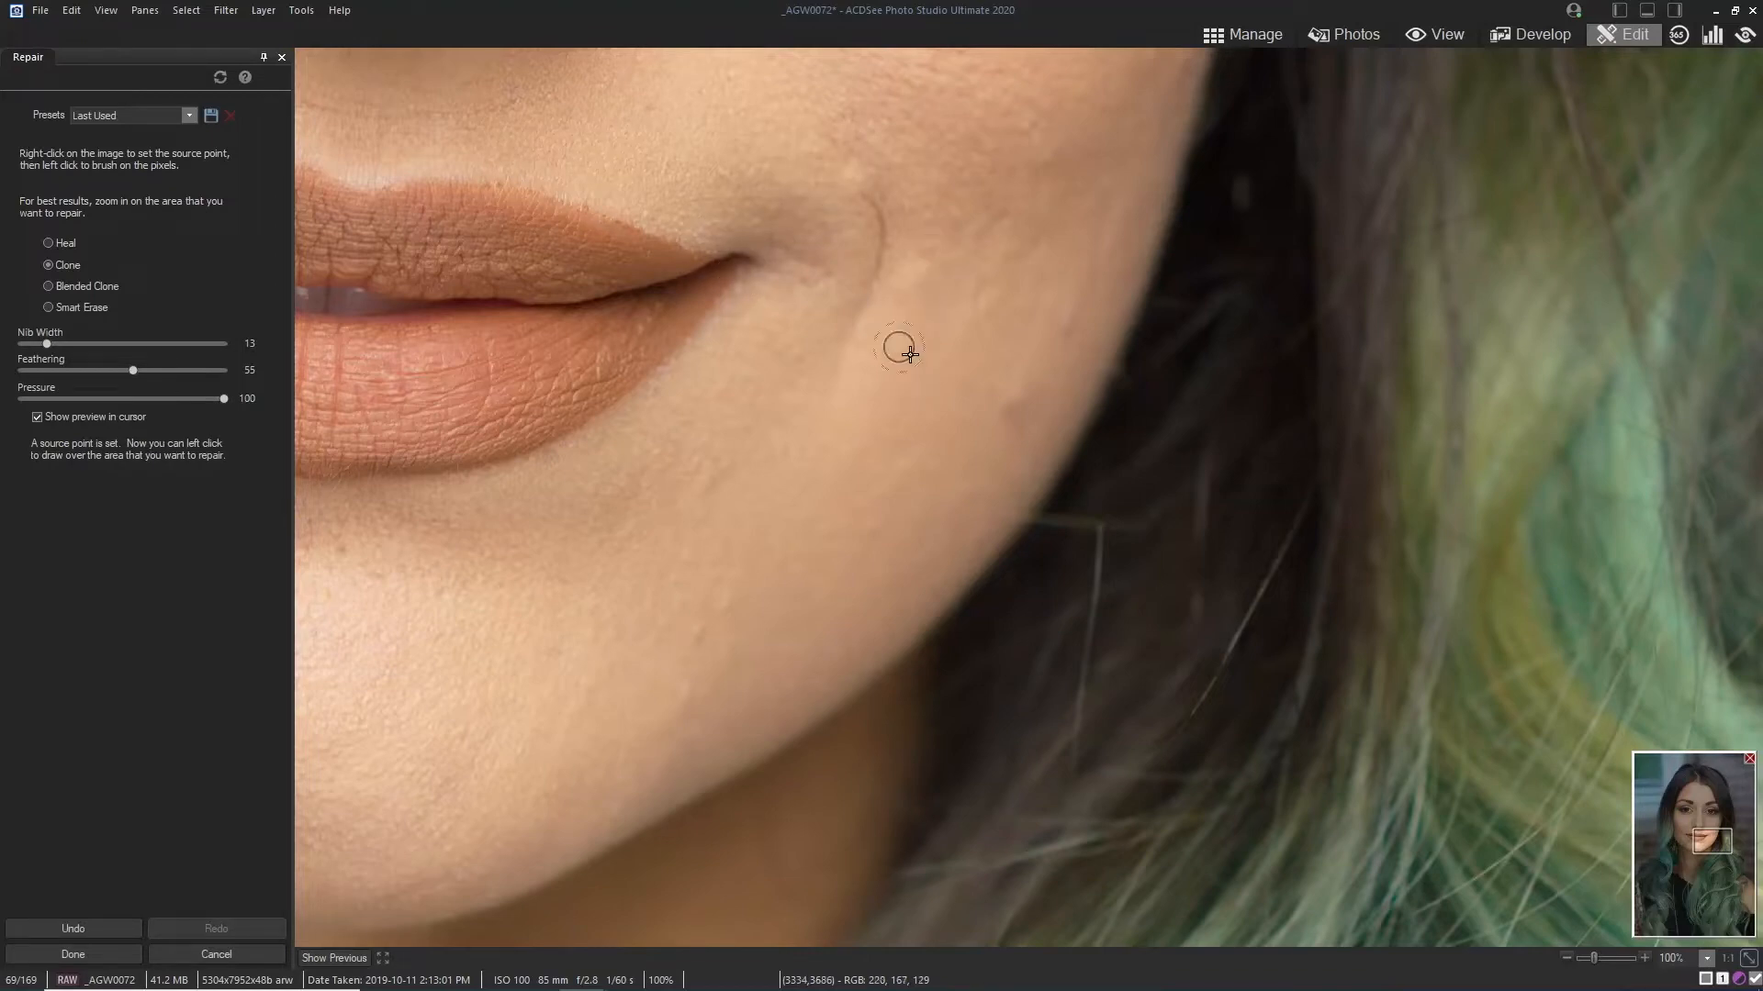
pyautogui.moveTo(900, 410)
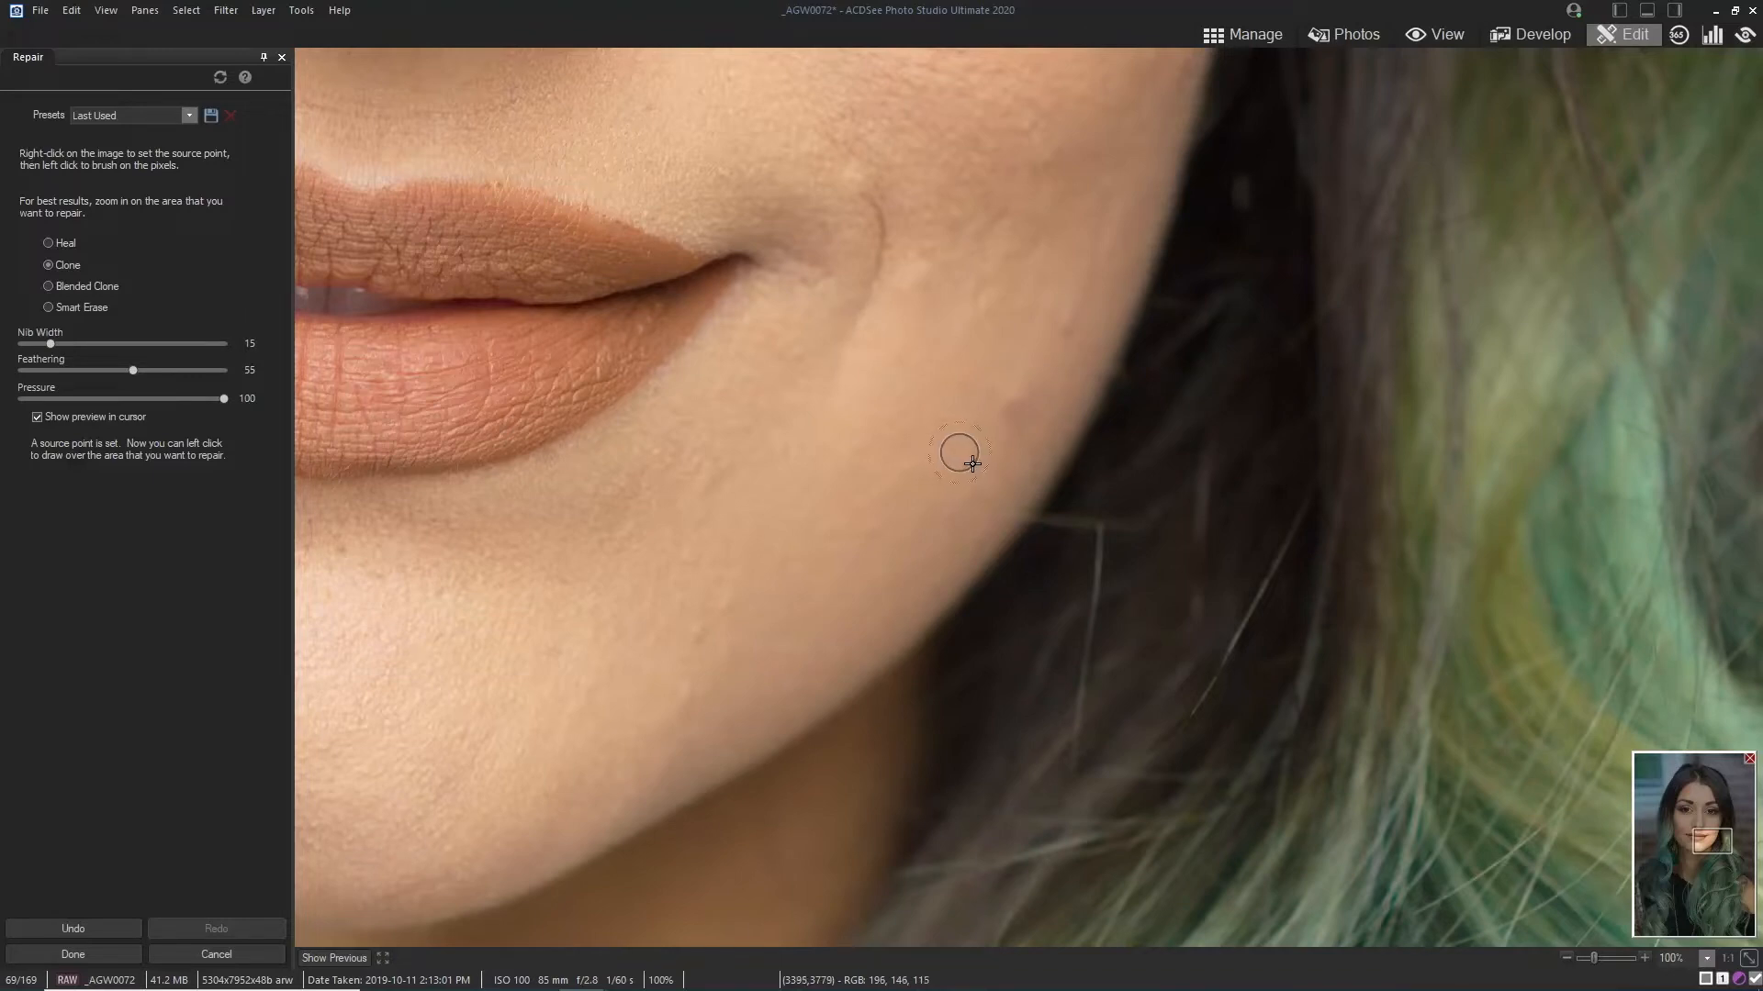
pyautogui.moveTo(1008, 426)
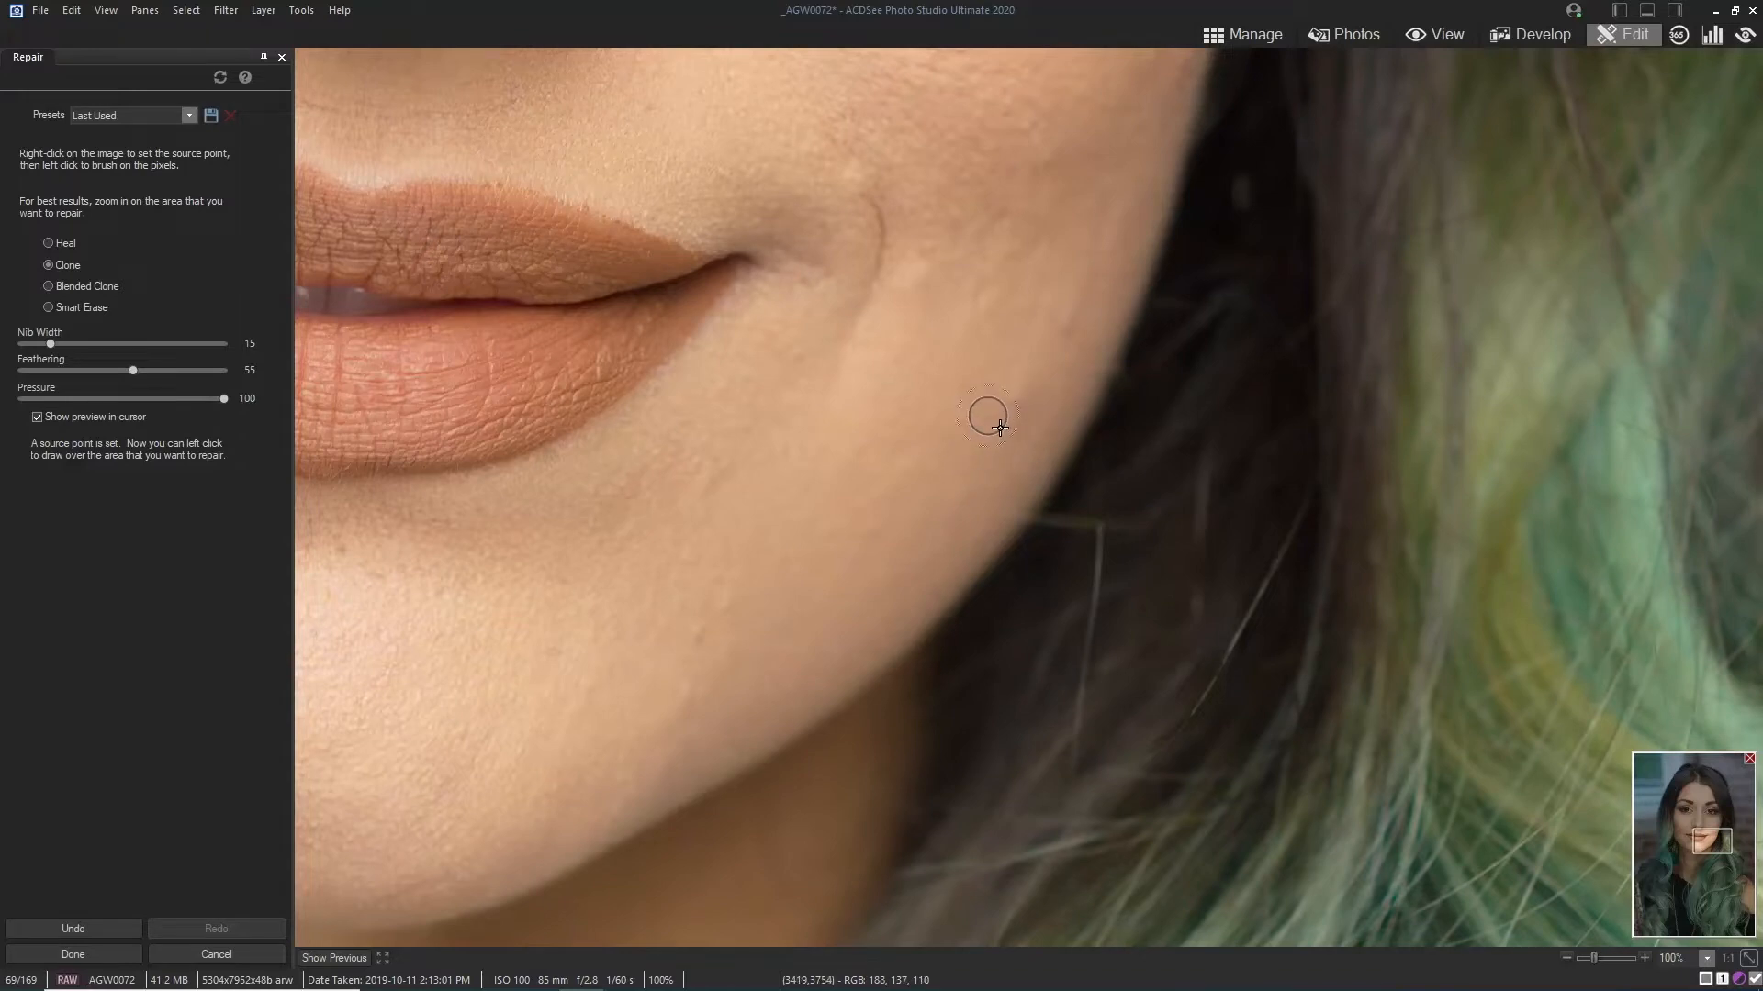
pyautogui.moveTo(866, 465)
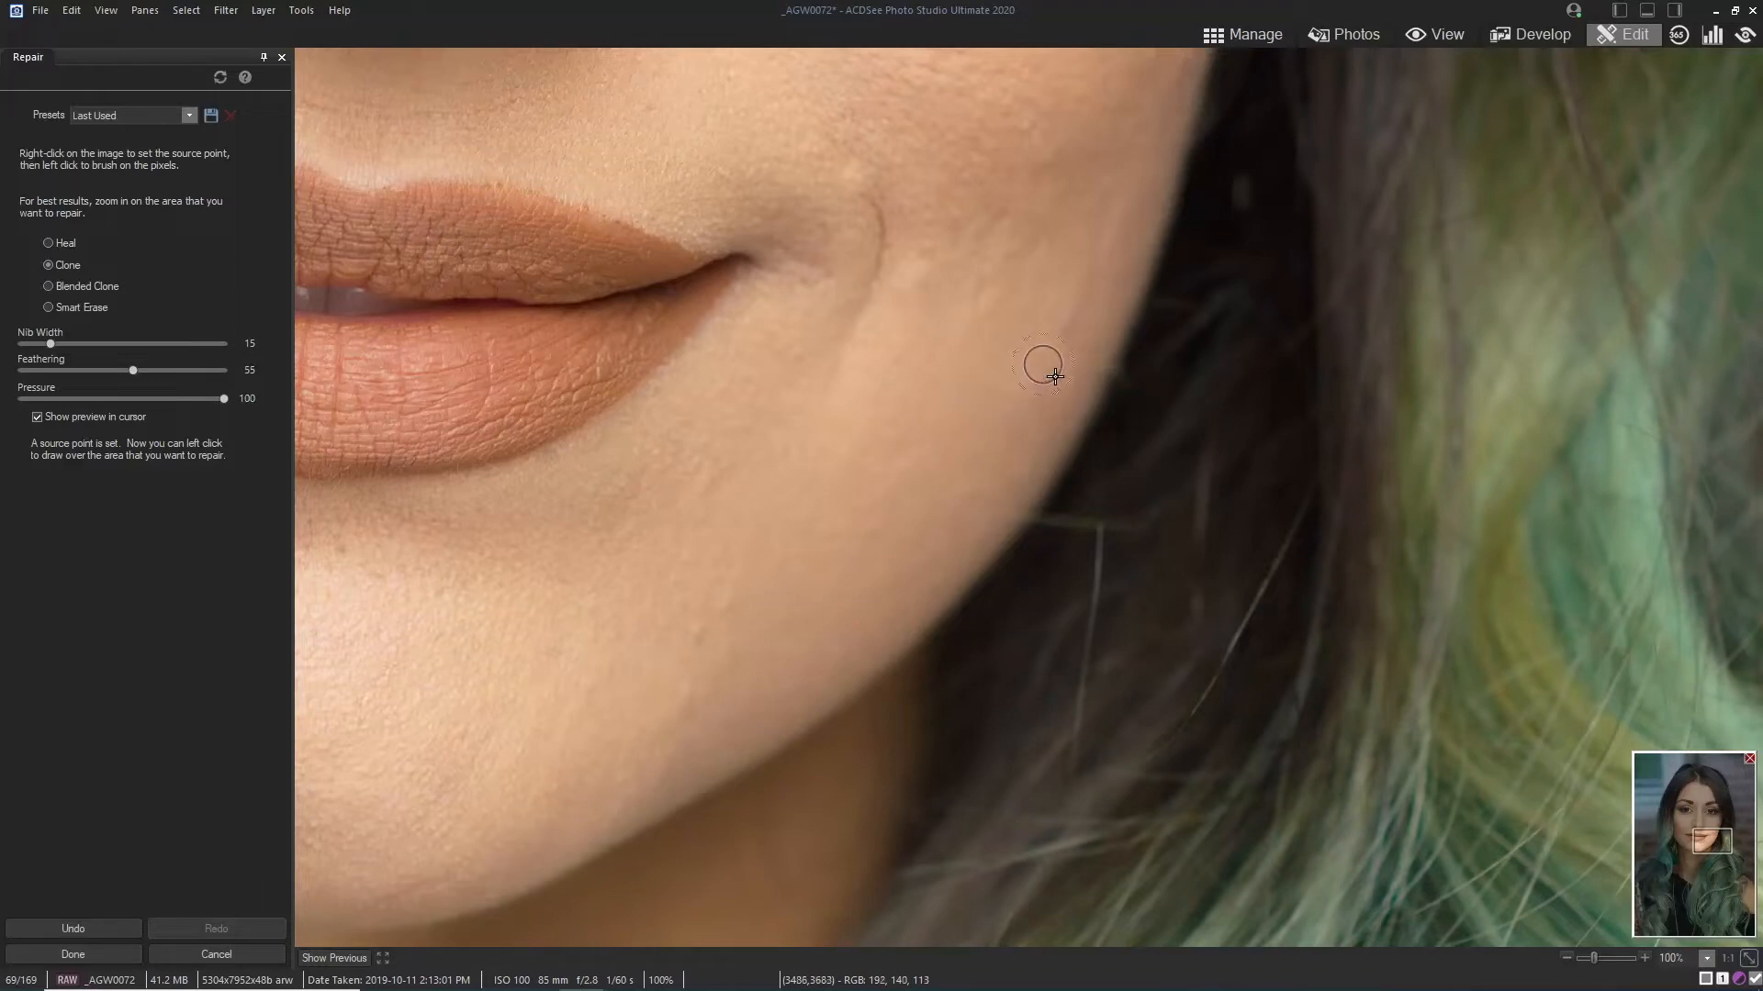
pyautogui.moveTo(911, 418)
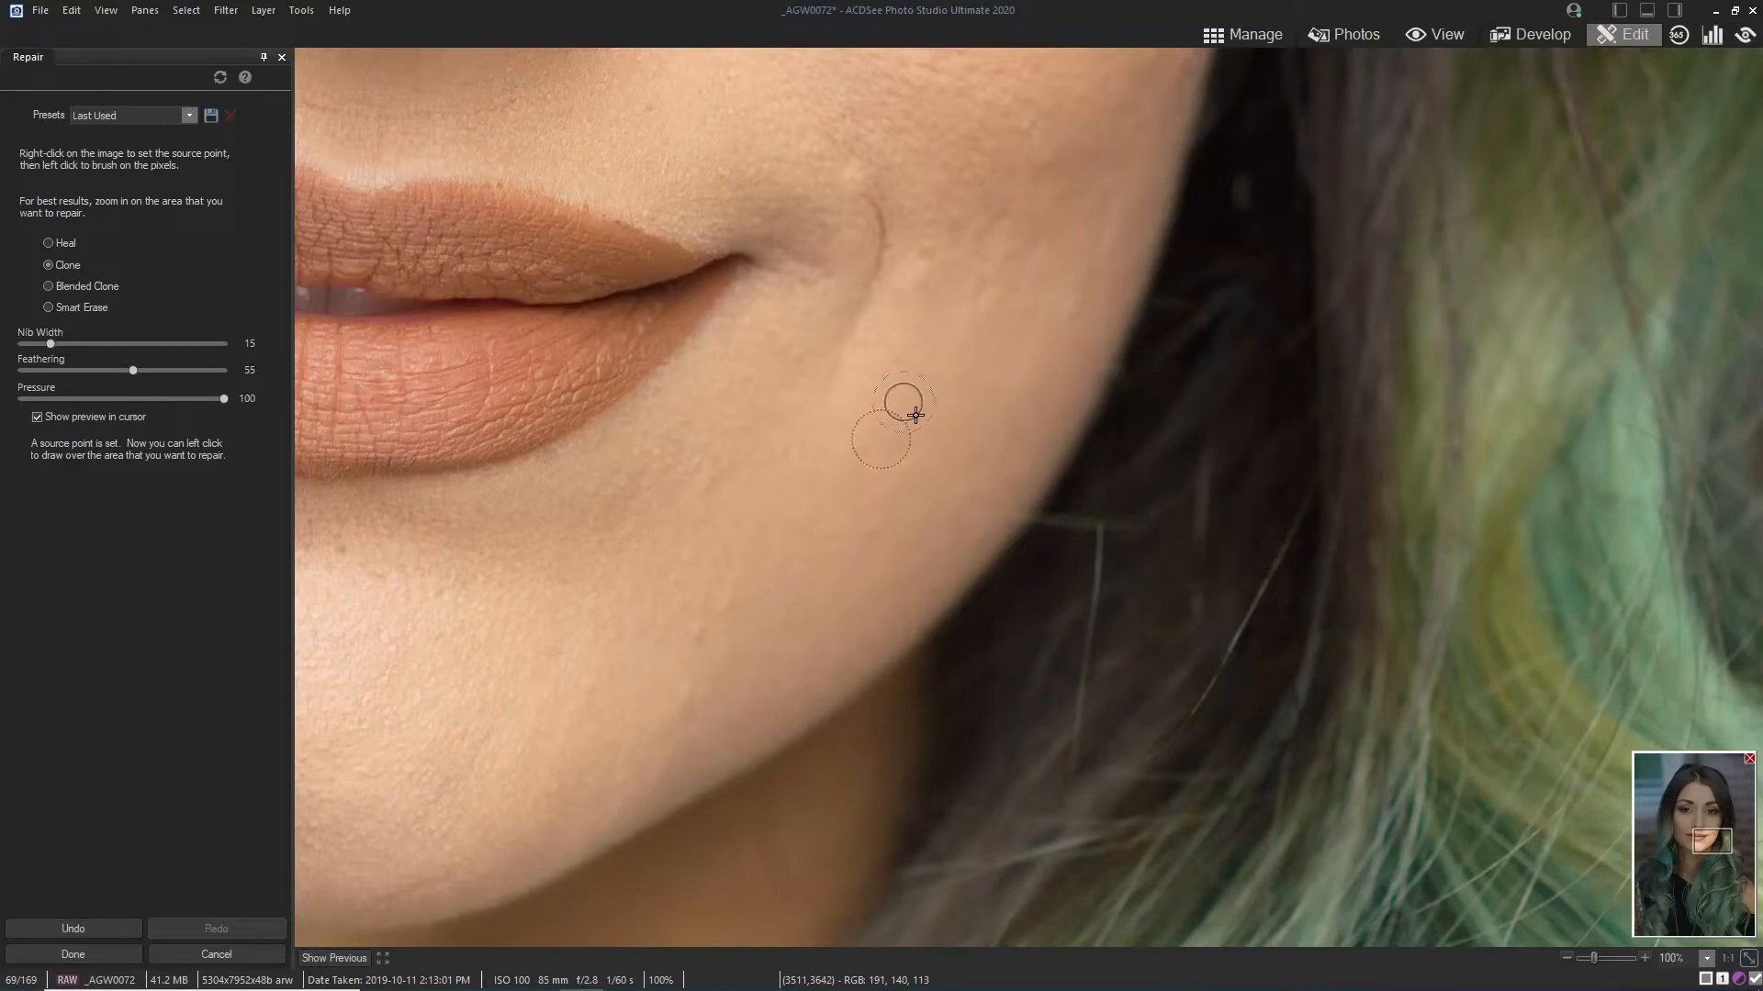